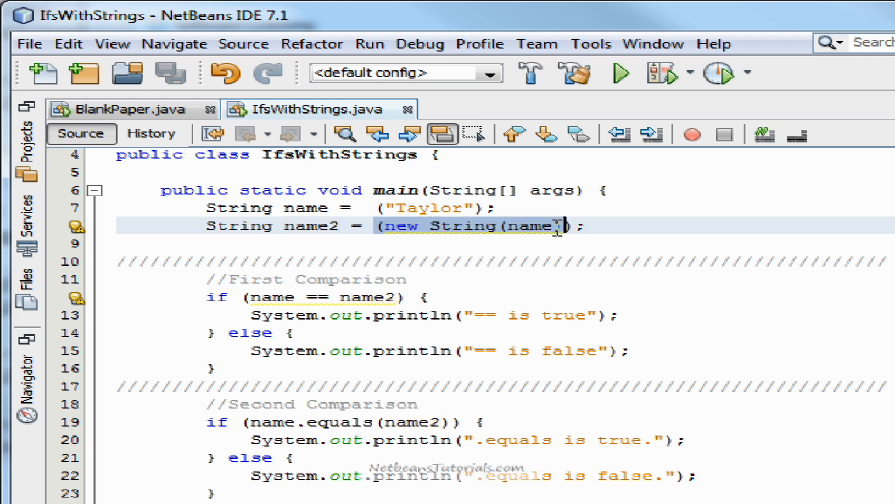
- Replace new String(name) on line 8 with the literal "Taylor" and run the project
left_click(532, 226)
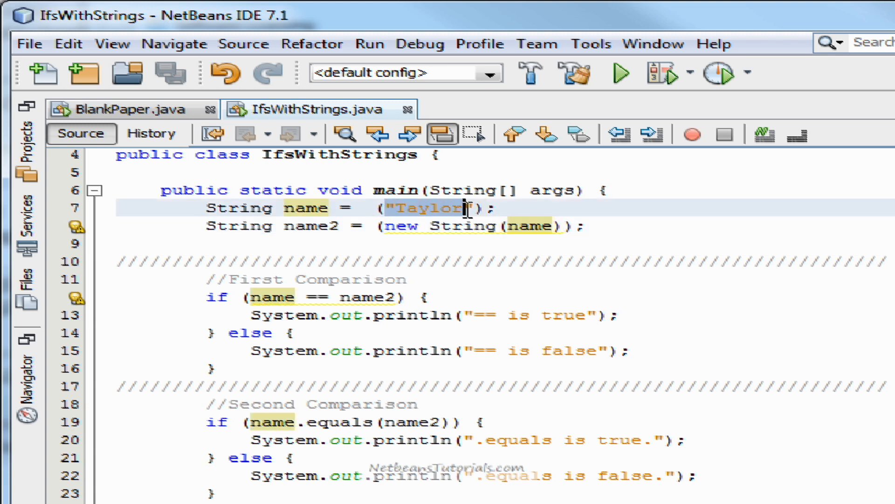
left_click(394, 279)
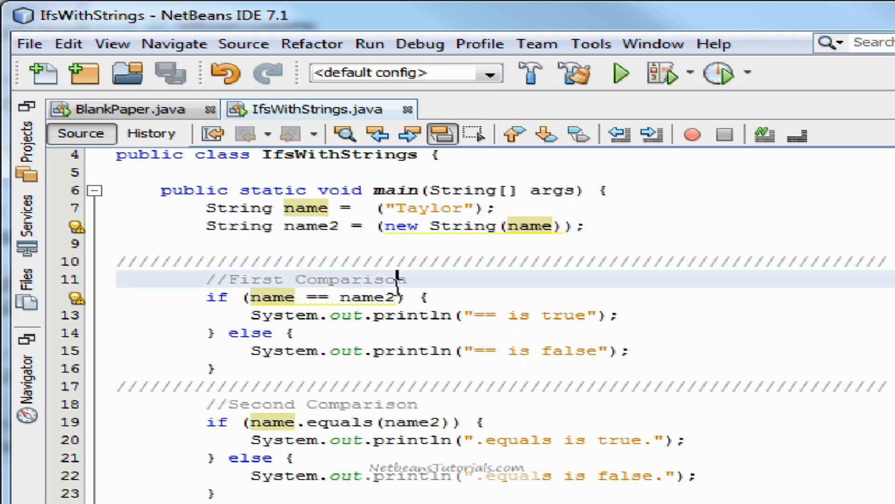
mouse_move(94, 294)
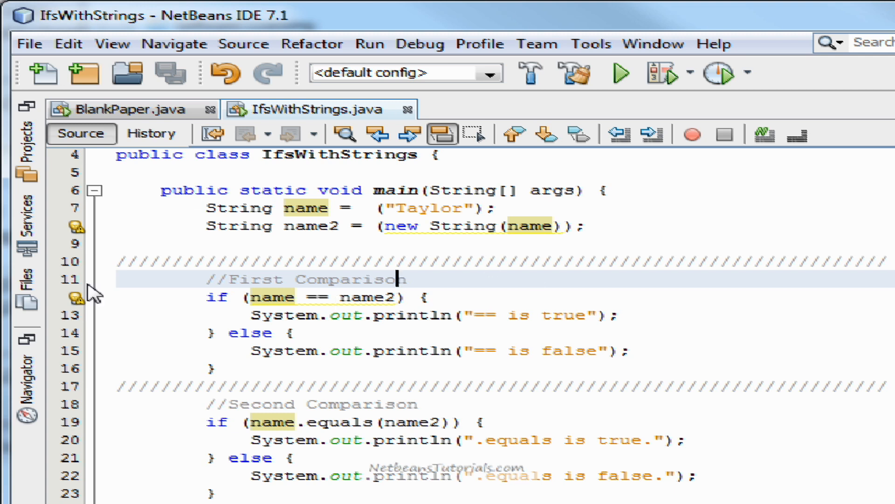
left_click(274, 297)
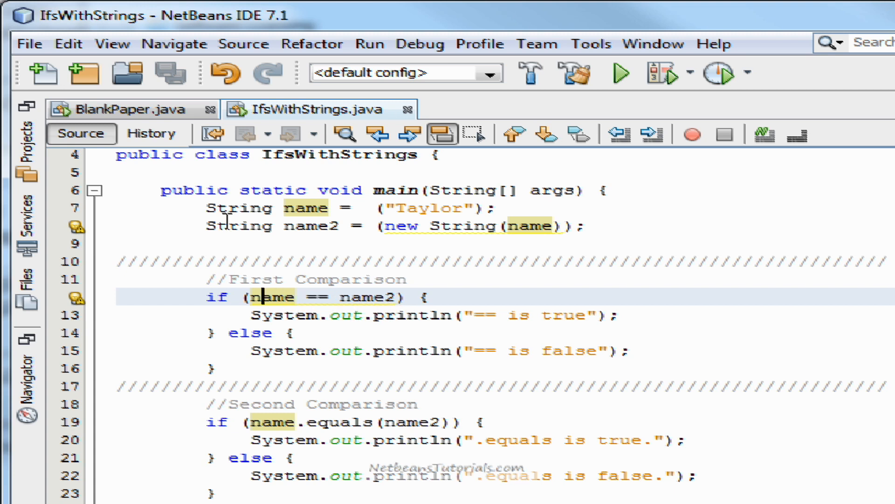
left_click(621, 73)
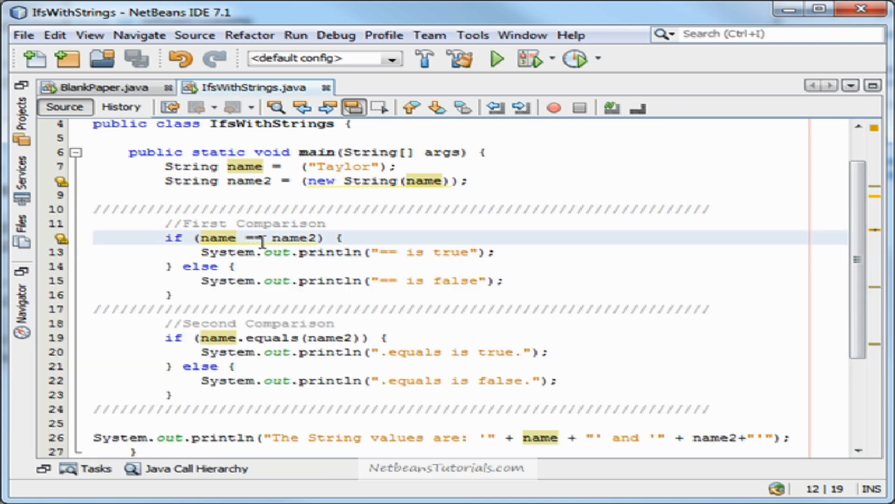
left_click(255, 239)
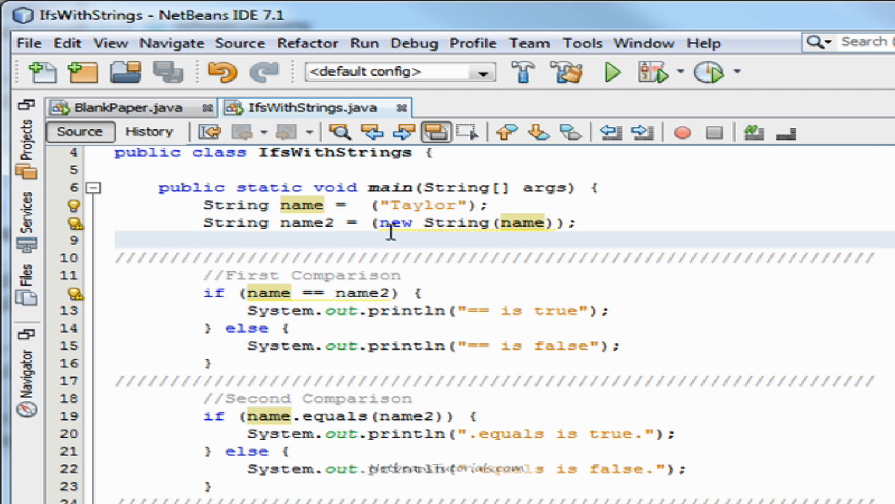
left_click(554, 223)
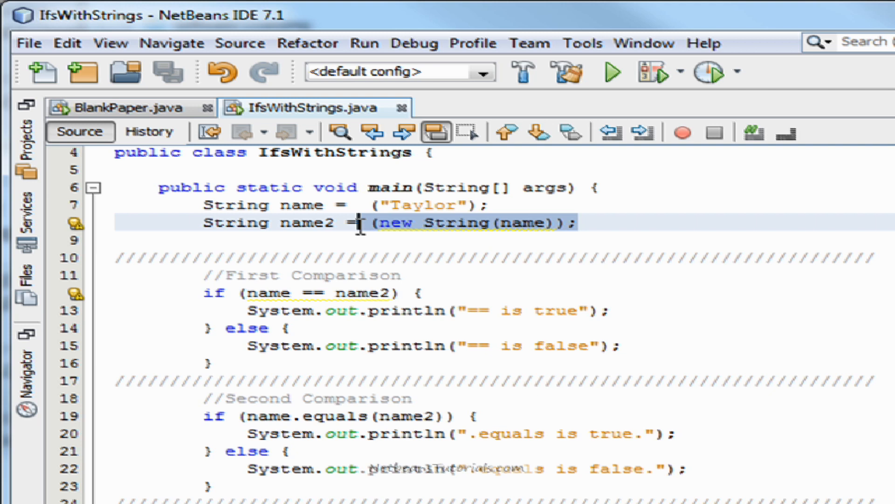
mouse_move(536, 223)
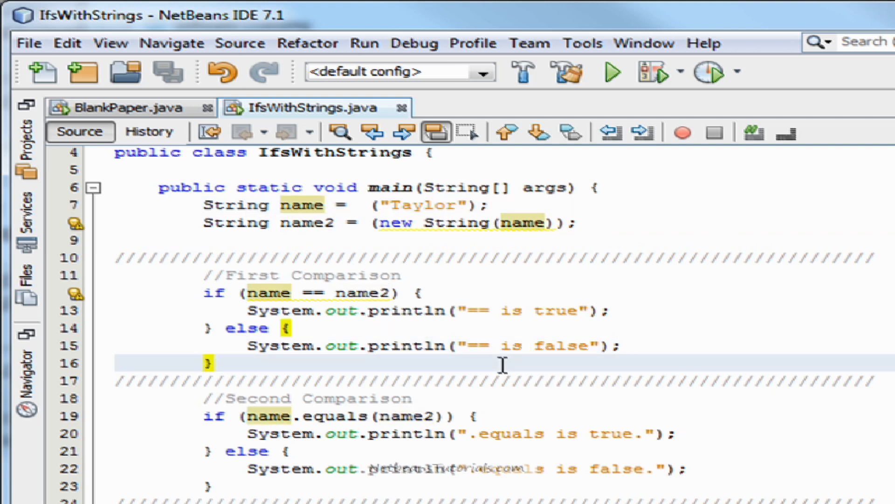
left_click(214, 362)
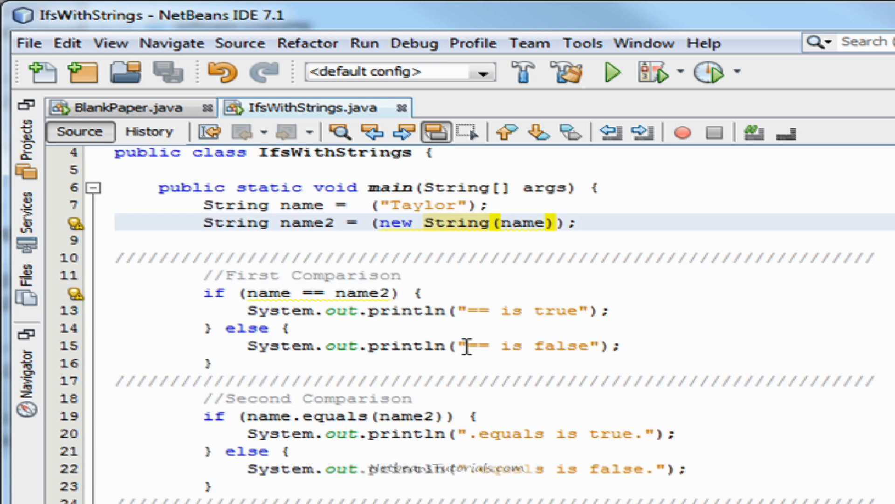
left_click(357, 415)
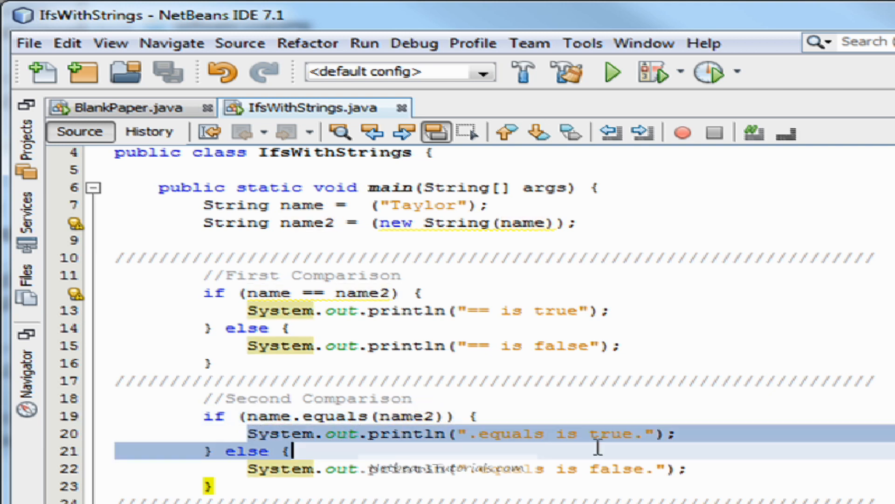
left_click(612, 71)
type("\"Taylor\"")
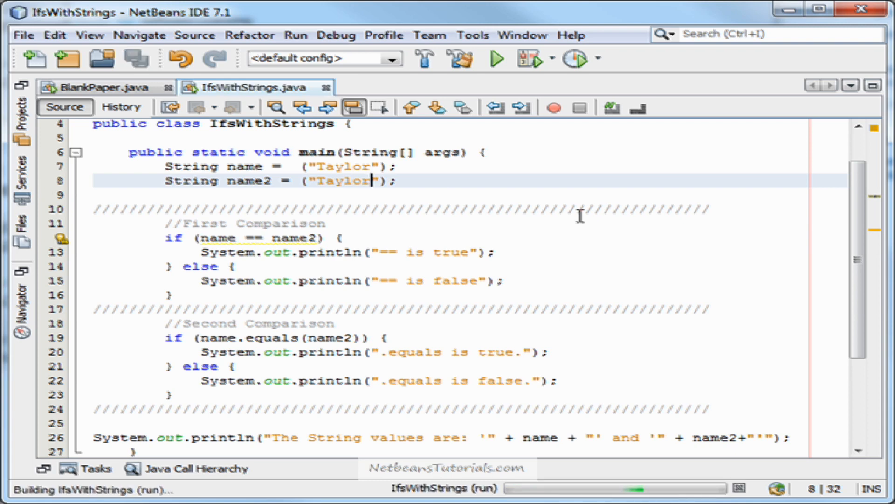
- Set name2 to "TaylOR", run it, then close the output showing both comparisons false
left_click(494, 58)
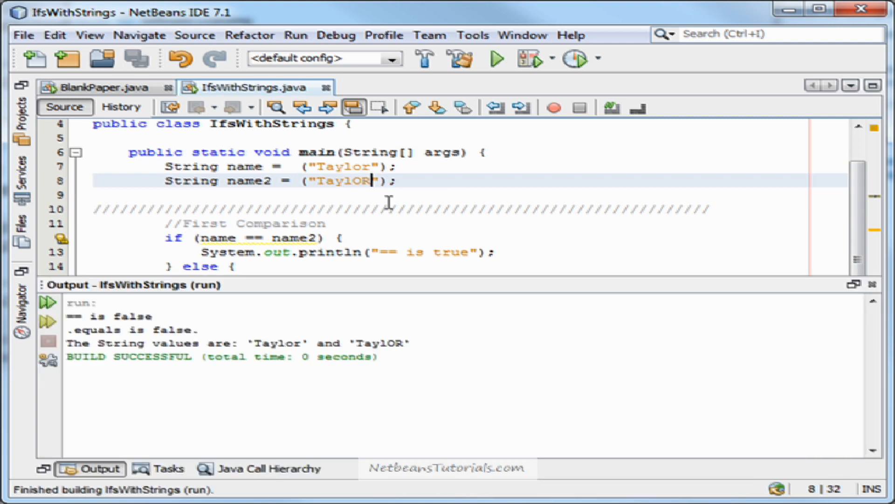
left_click(365, 166)
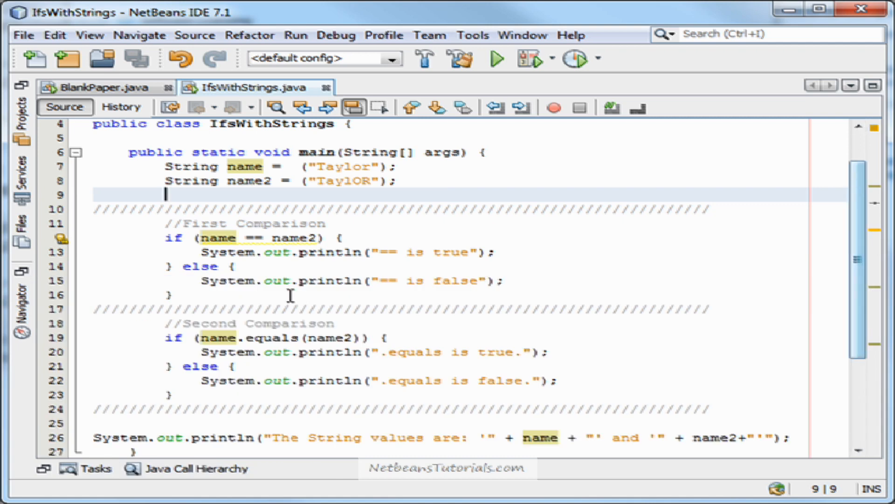
left_click(598, 352)
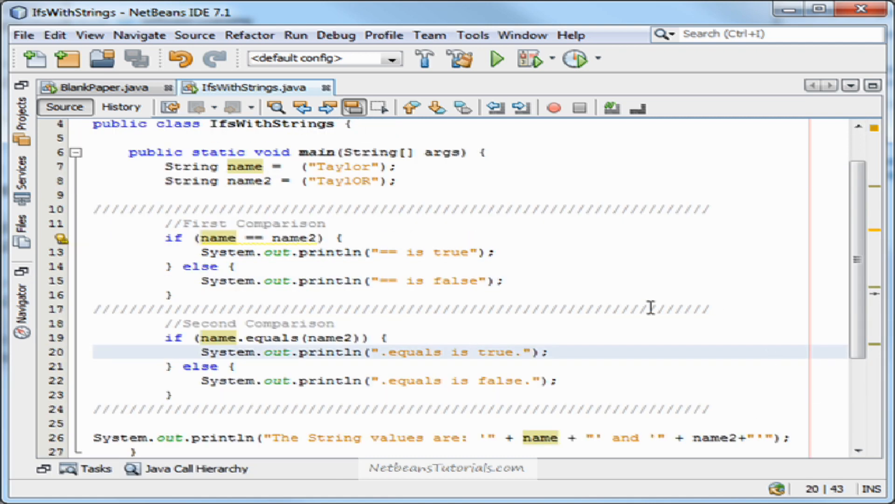
left_click(468, 351)
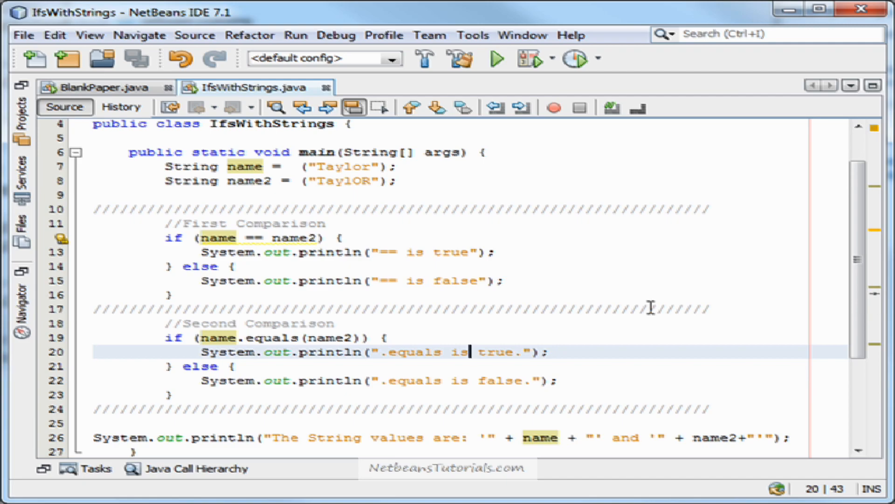